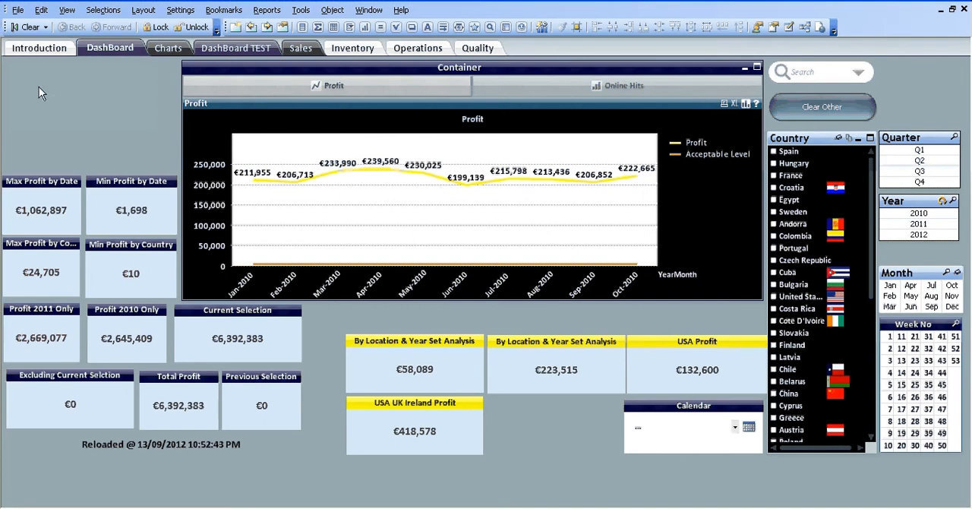
mouse_move(68, 84)
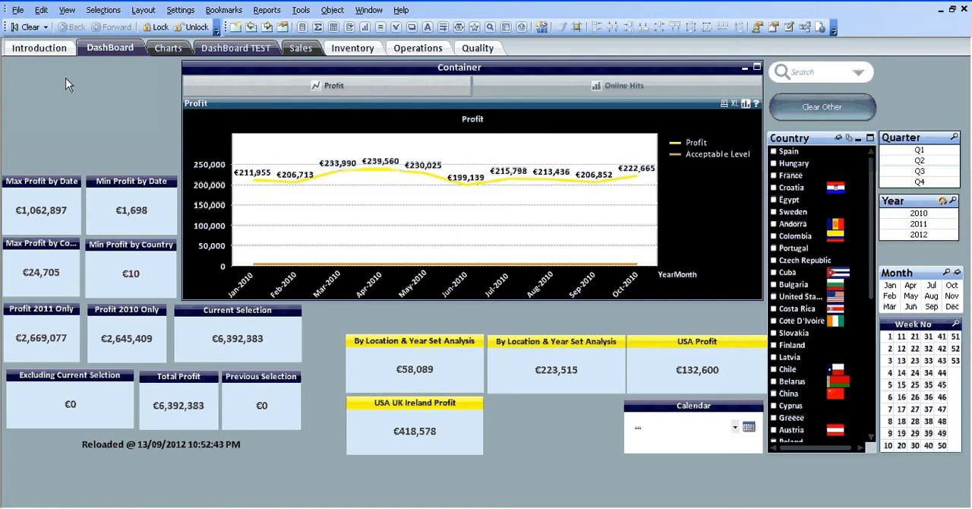
Switch to the Introduction sheet and dismiss its Sheet Properties
click(40, 48)
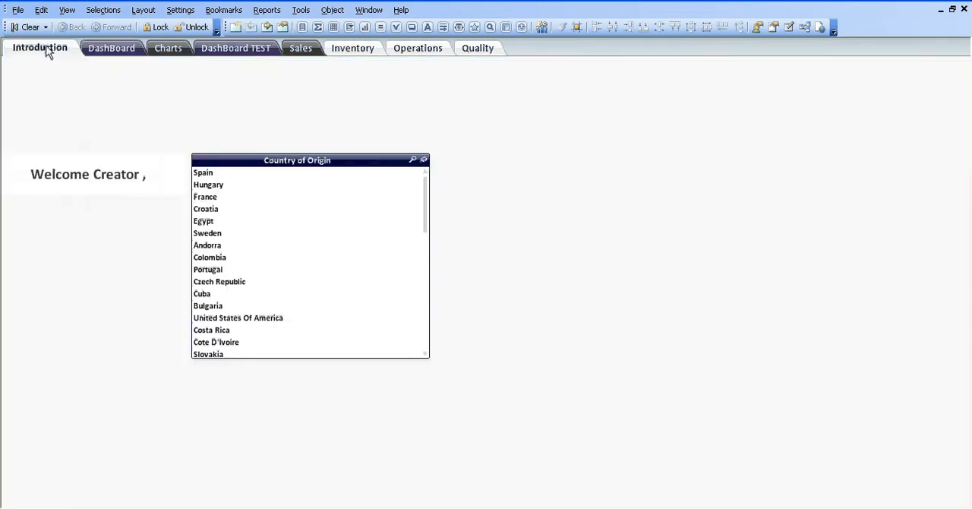
mouse_move(107, 79)
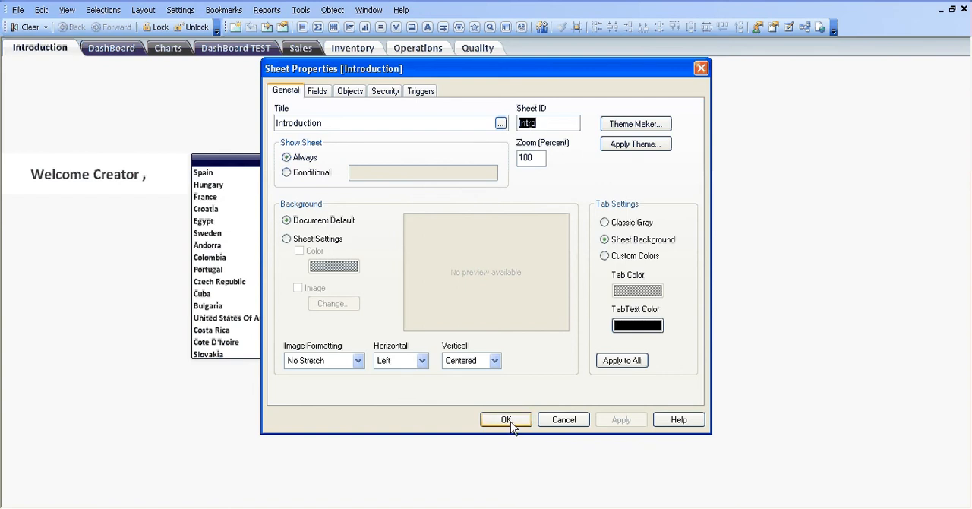
click(506, 419)
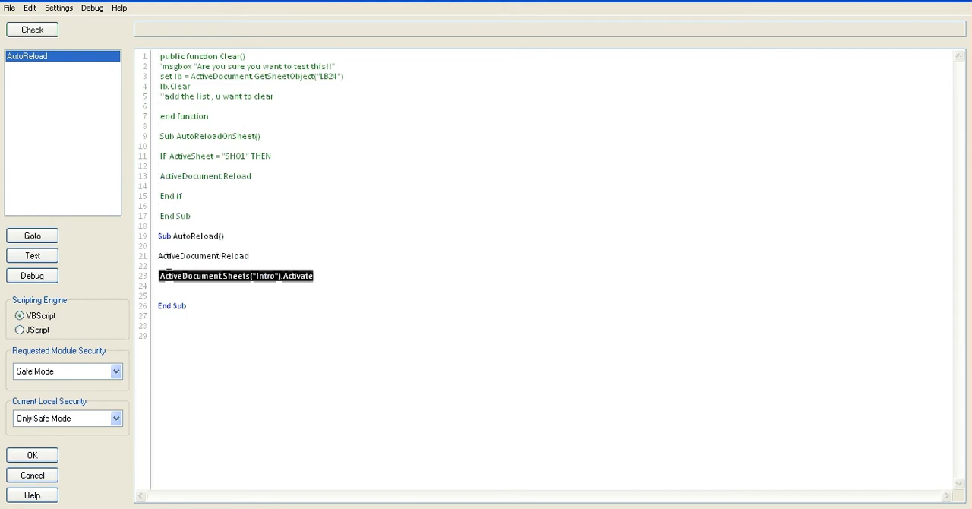
Uncomment the ActiveDocument.Sheets("Intro").Activate line inside AutoReload
right_click(235, 275)
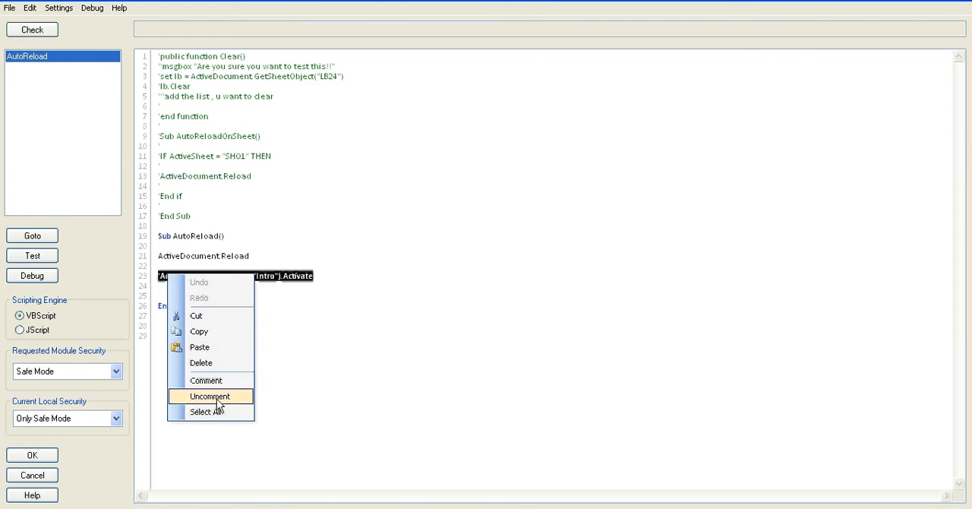
click(210, 395)
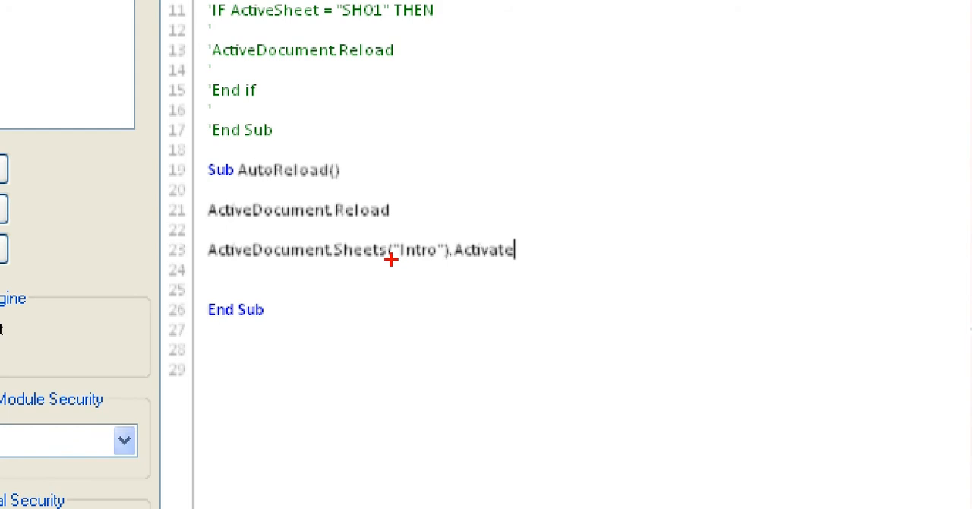
mouse_move(439, 255)
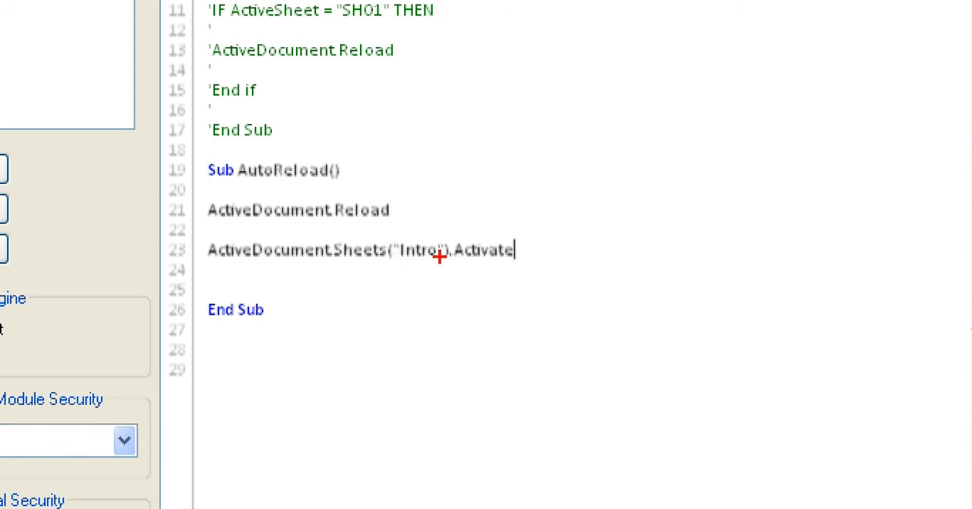
mouse_move(473, 270)
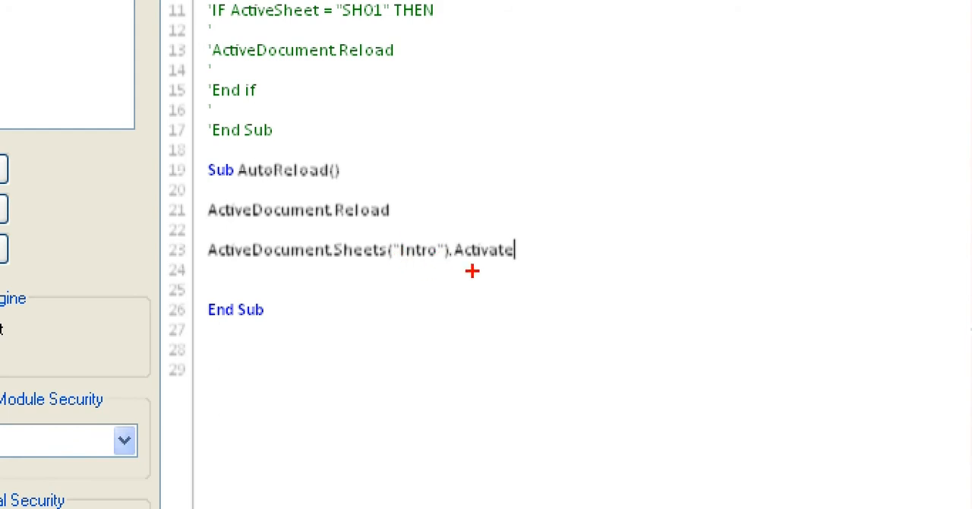
mouse_move(379, 259)
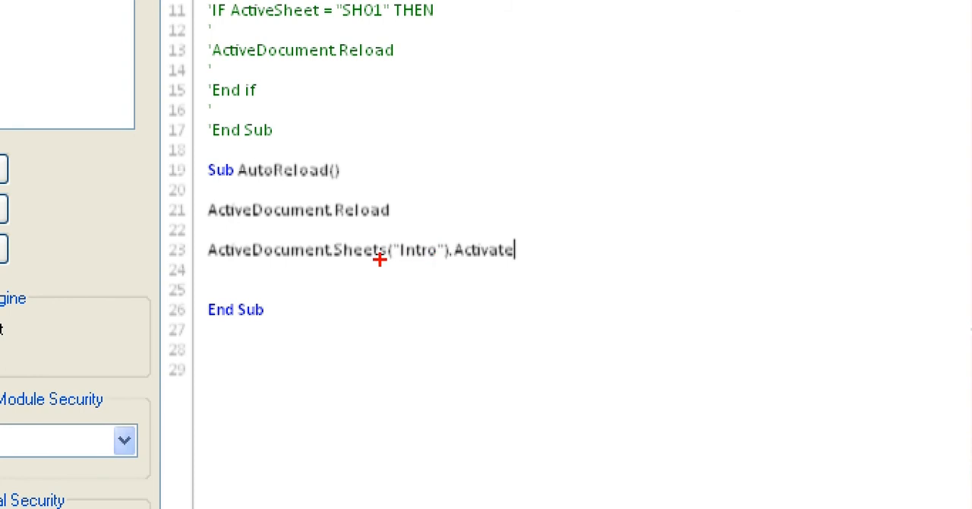
mouse_move(239, 219)
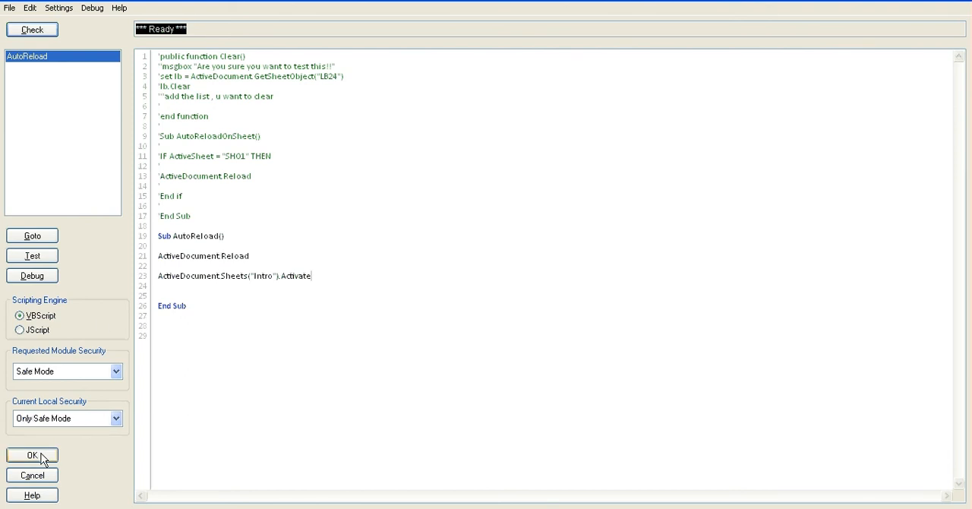
Keep the macro changes, switch to the Dashboard sheet and reopen the document
click(32, 456)
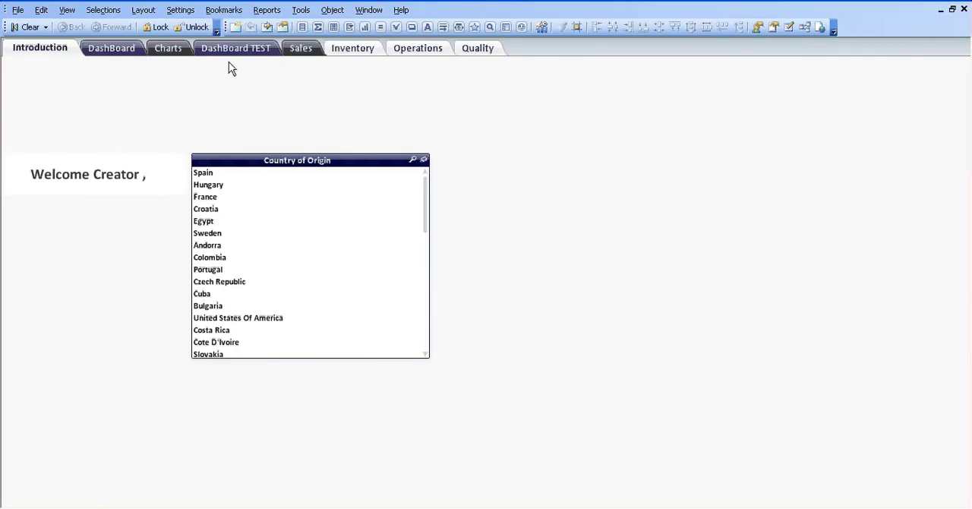
click(109, 47)
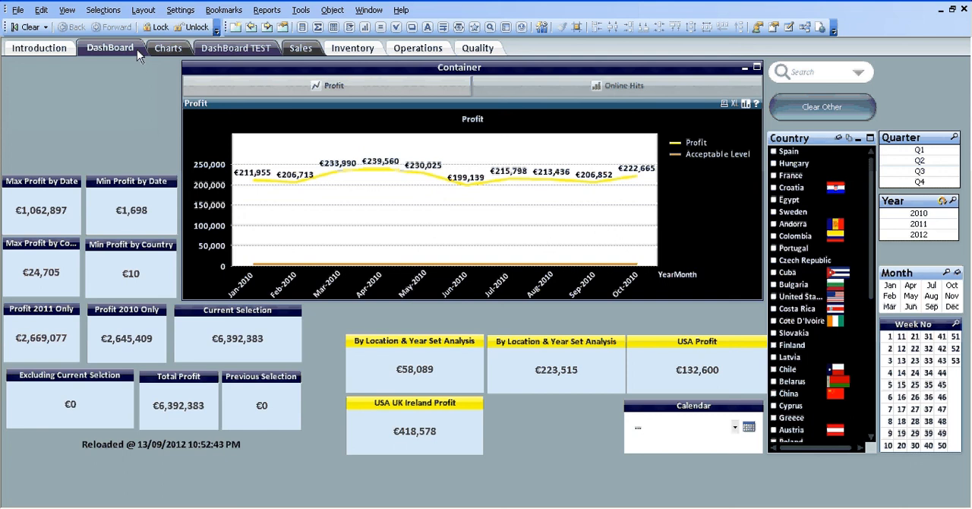
click(19, 9)
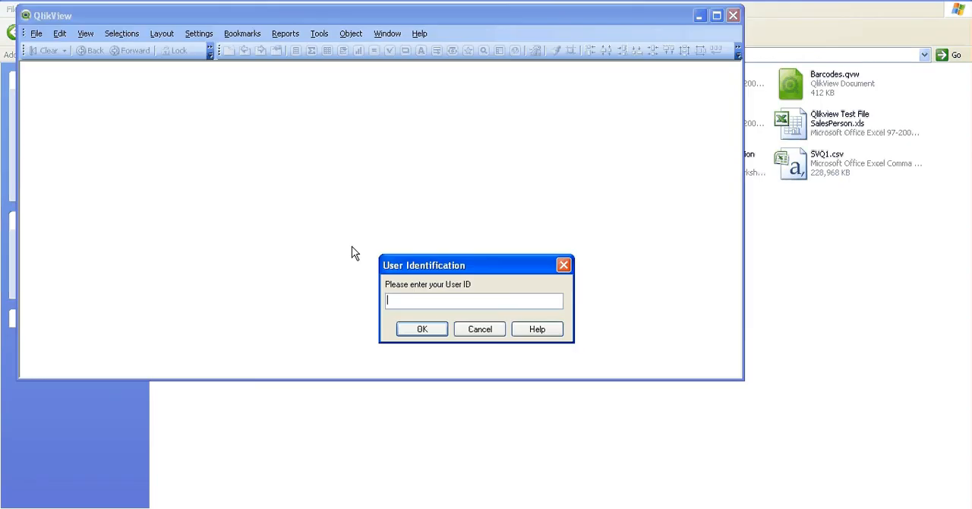
Log in with user ID 'creat' and password so the document reloads, then maximise it
text(creat)
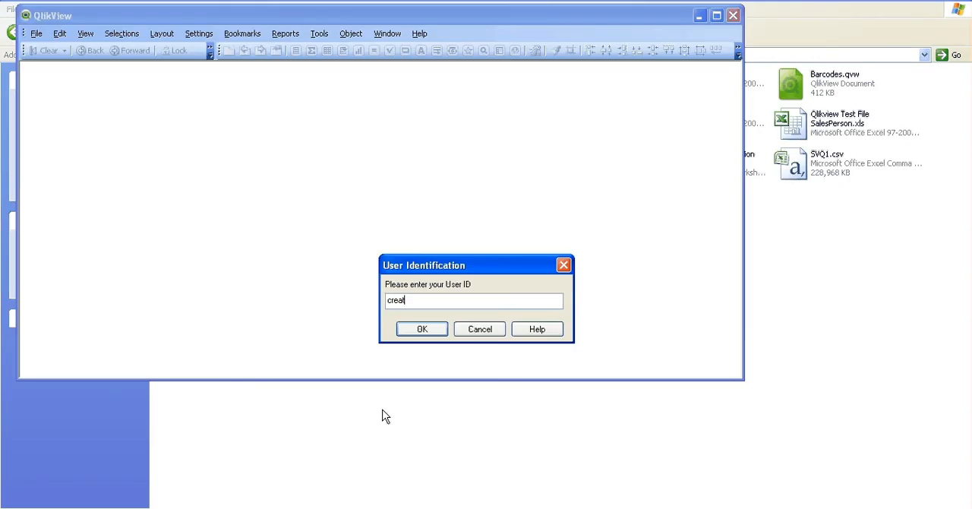
click(422, 328)
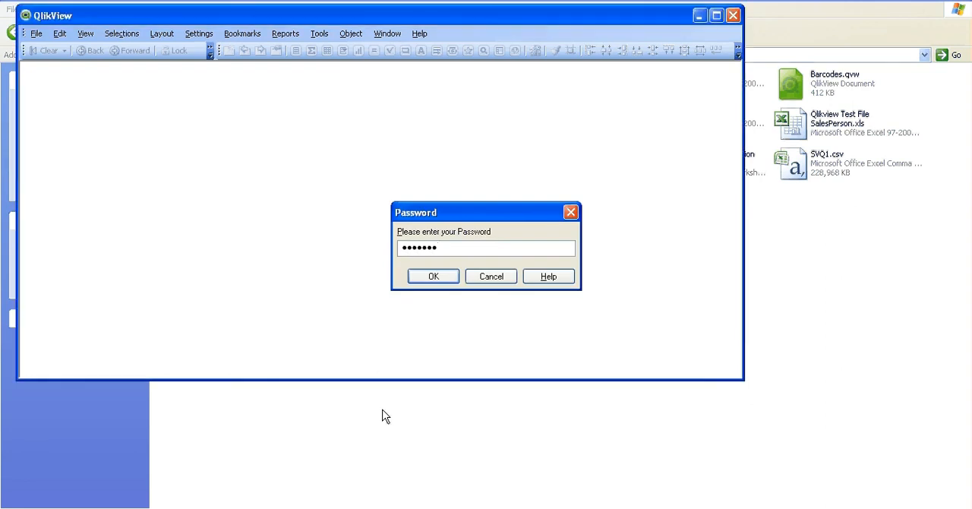
click(433, 277)
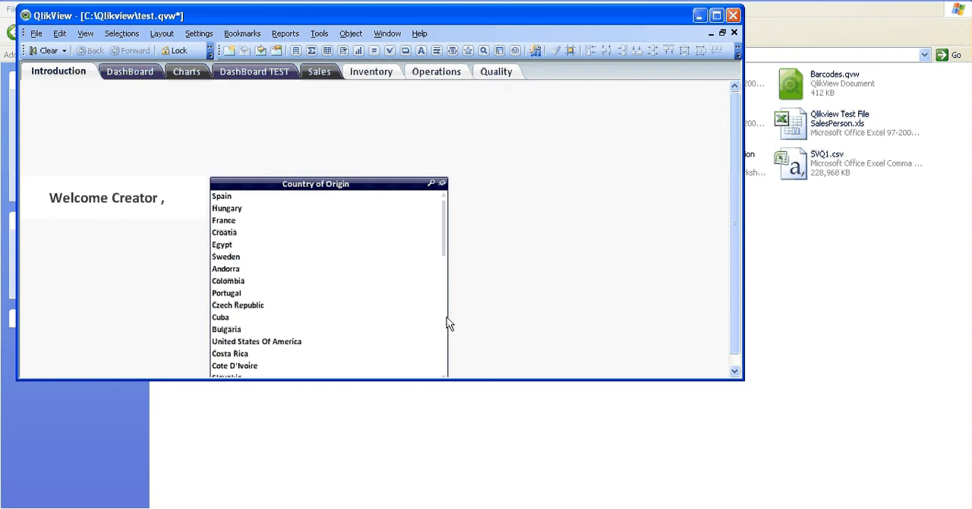
mouse_move(273, 216)
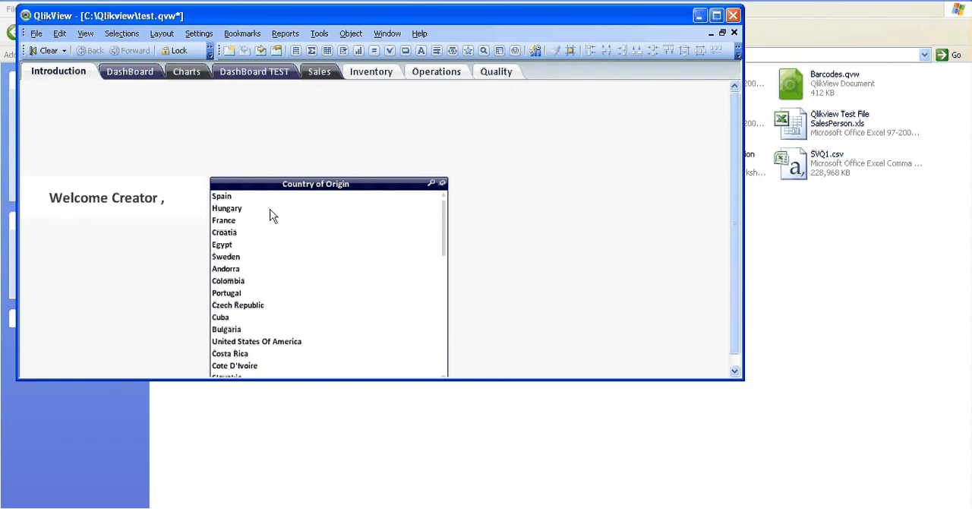
click(127, 71)
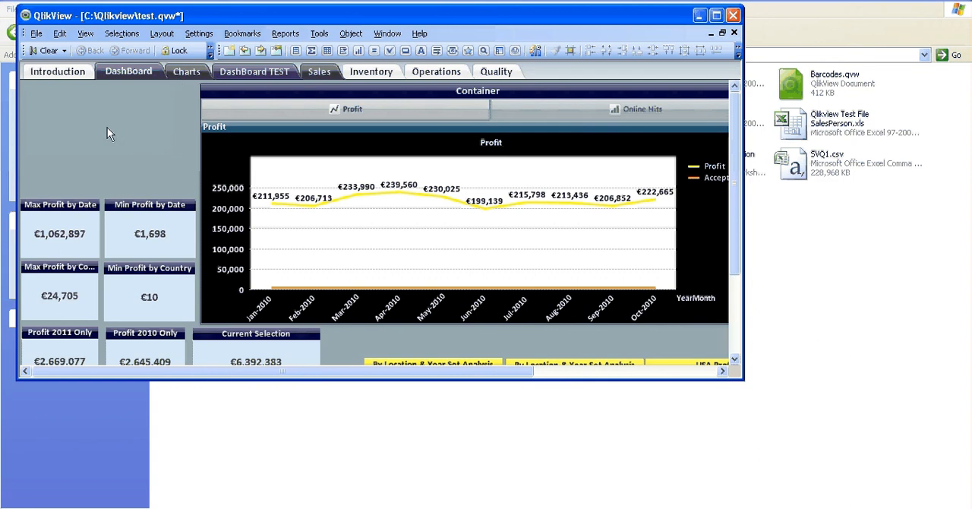
mouse_move(715, 15)
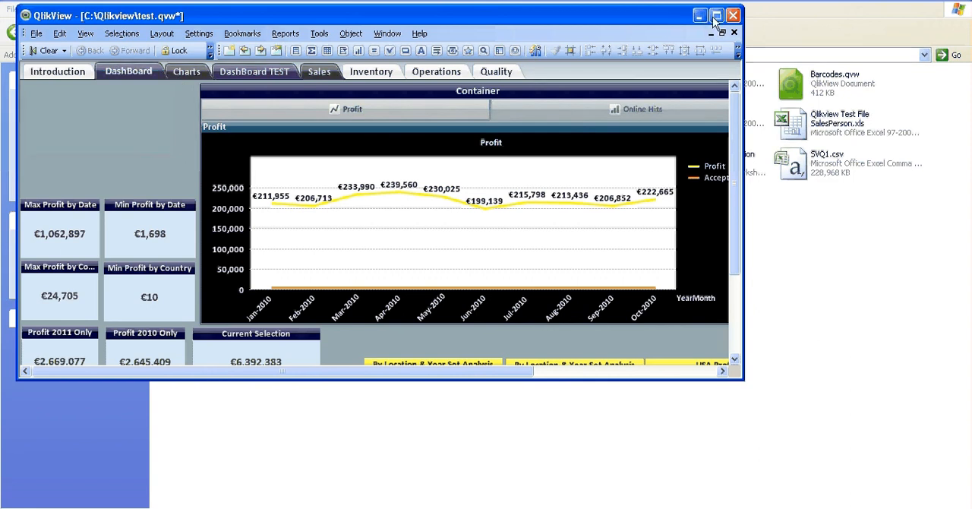
click(716, 15)
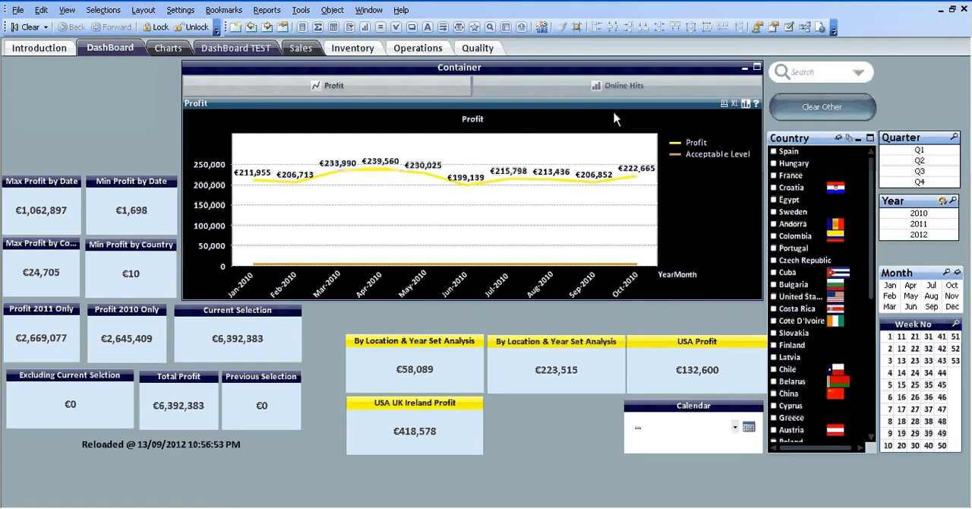